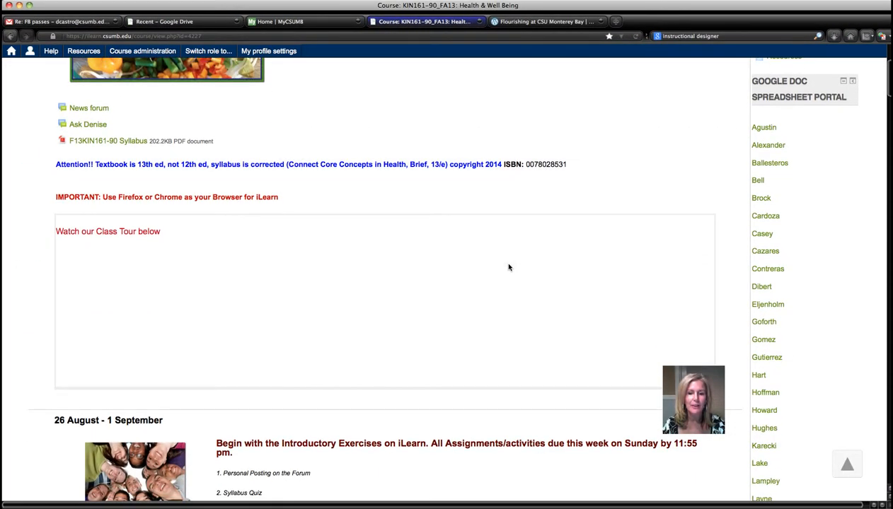
Scroll down the Moodle course page to the WordPress Access section
scroll("down", 3)
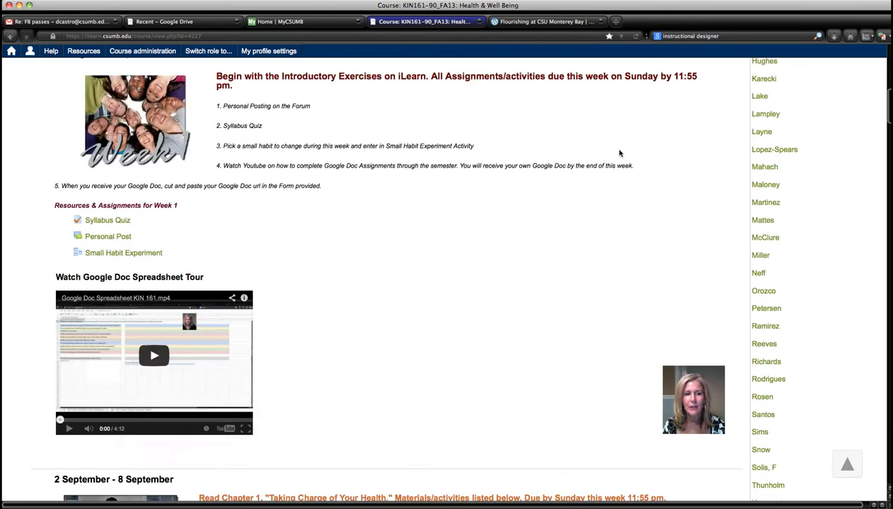
scroll("down", 3)
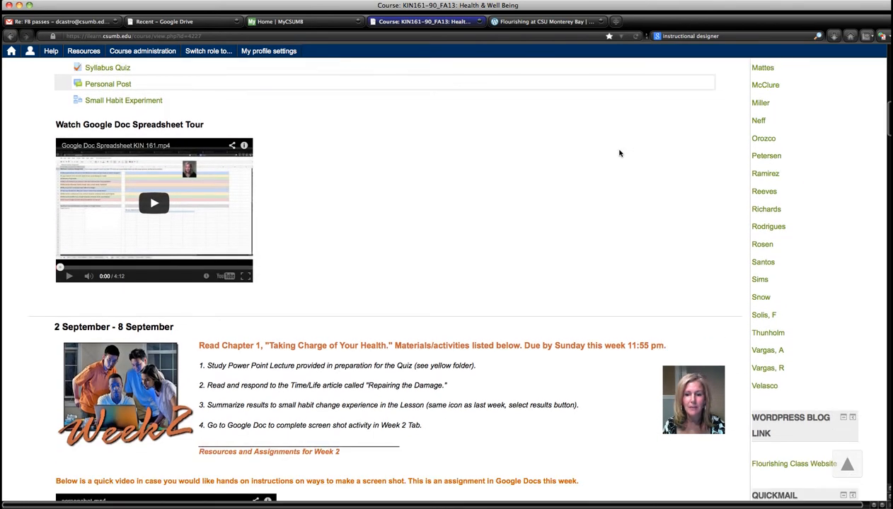
scroll("down", 3)
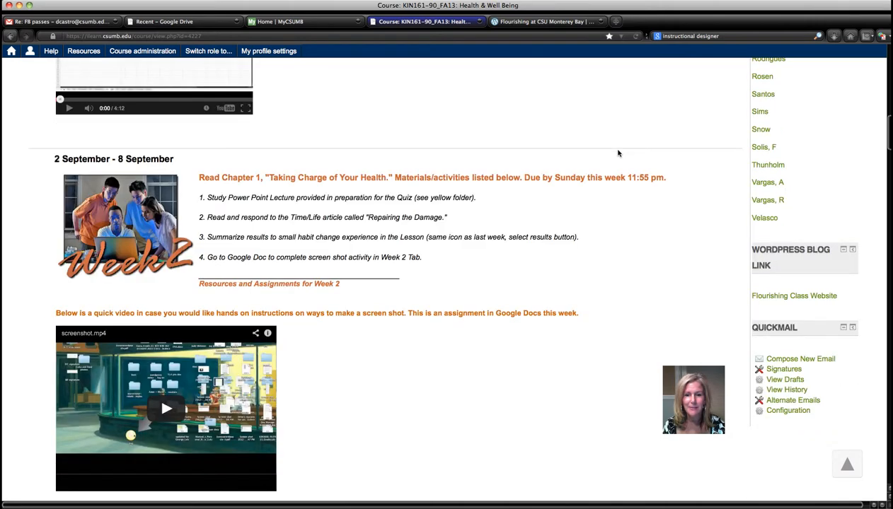
scroll("down", 3)
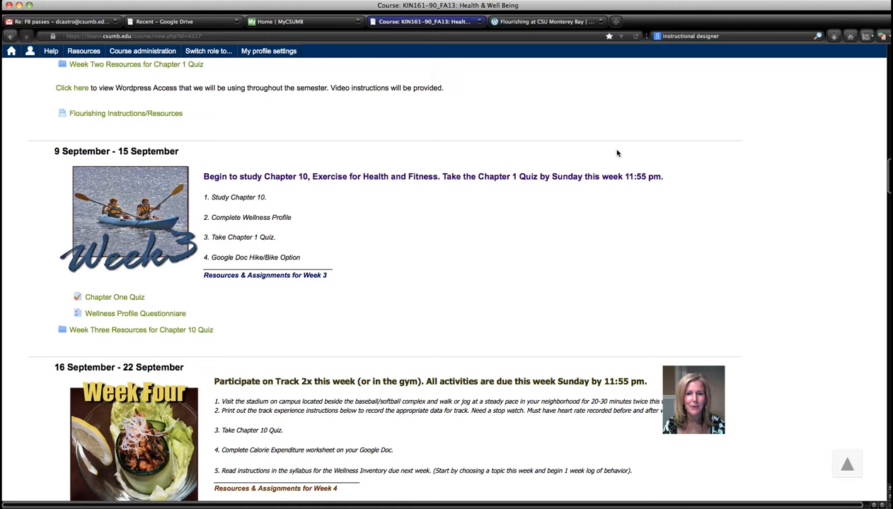
scroll("down", 3)
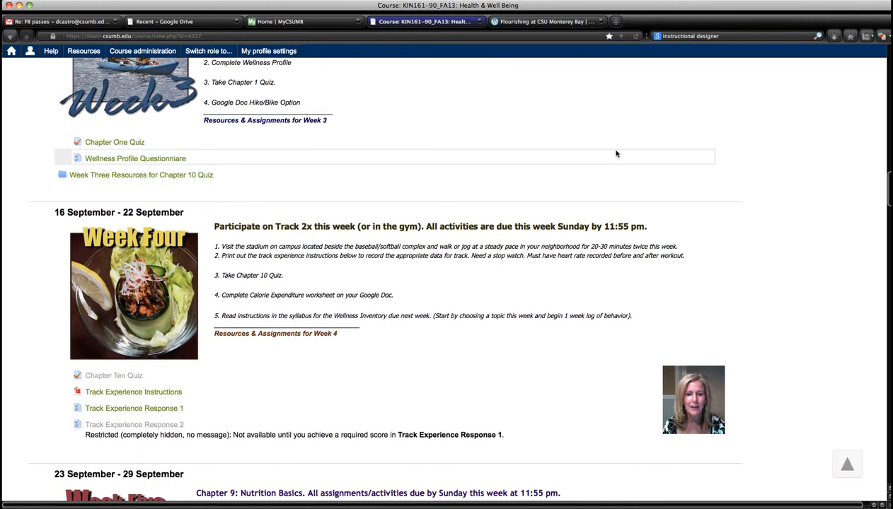
mouse_move(600, 300)
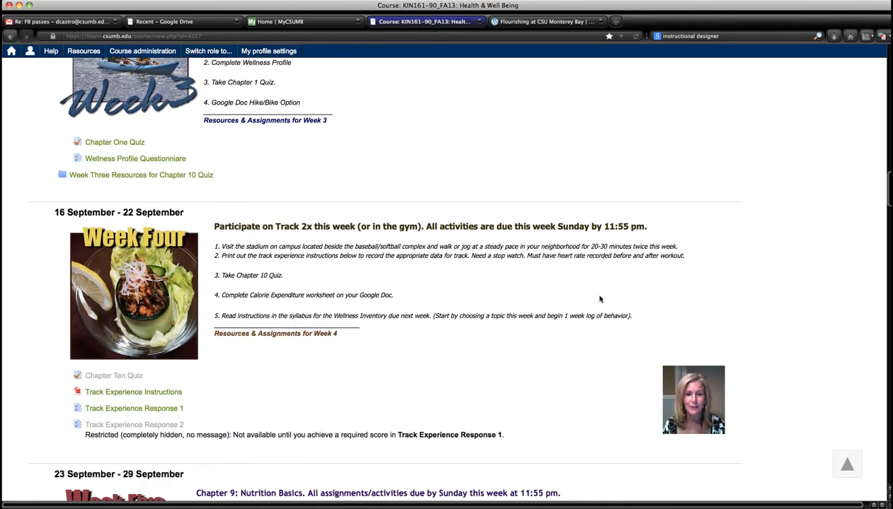
scroll("up", 3)
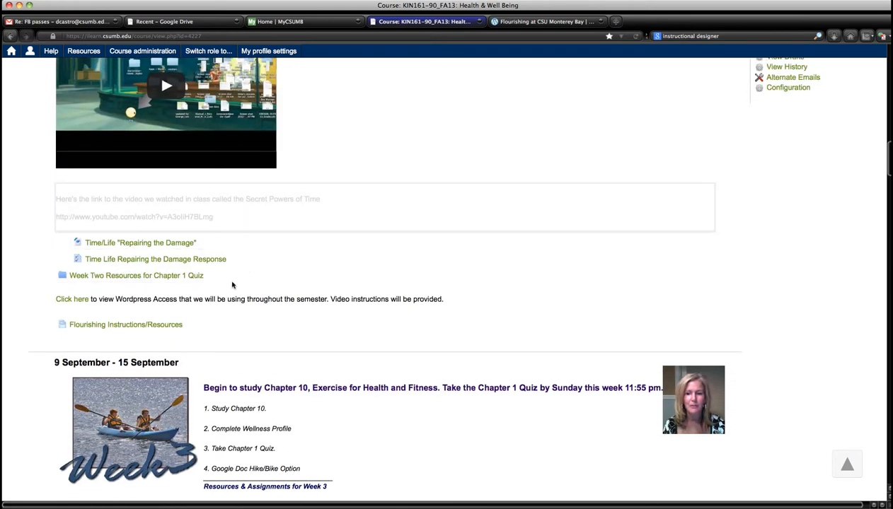
scroll("down", 3)
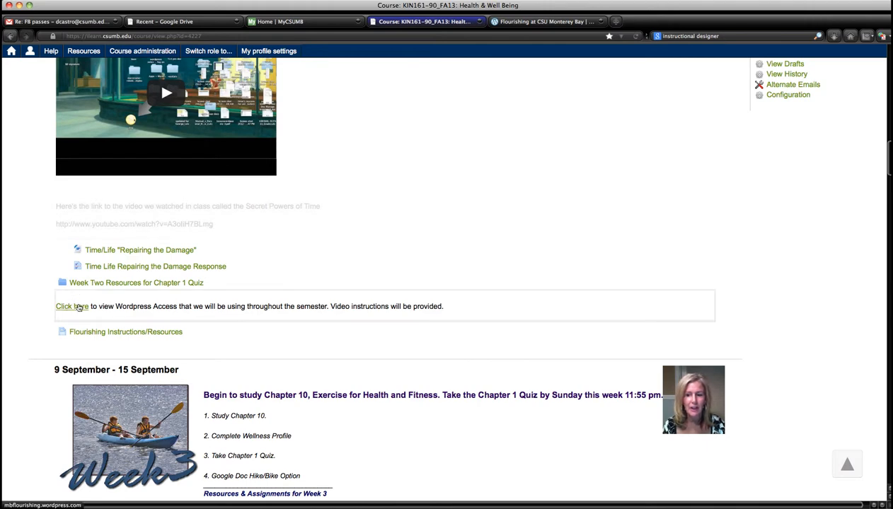
Follow the WordPress Access link to the Flourishing at CSU Monterey Bay blog's main posts
left_click(65, 305)
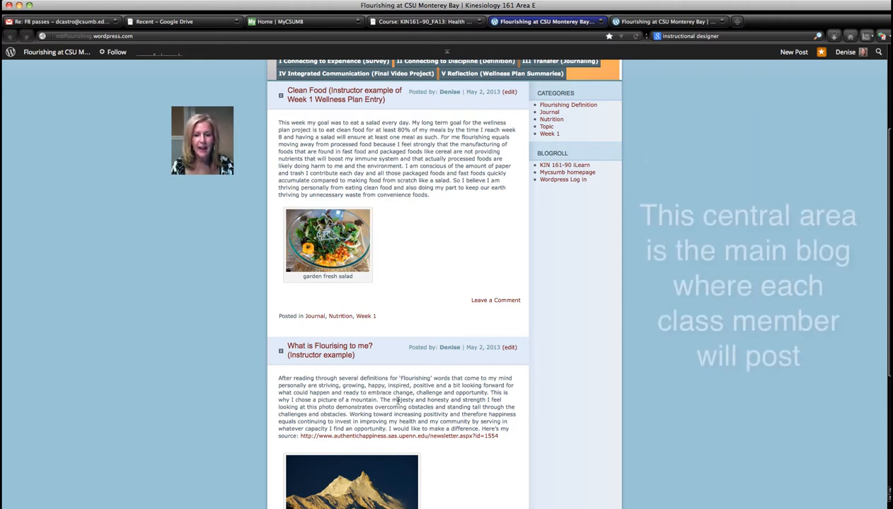
scroll("down", 3)
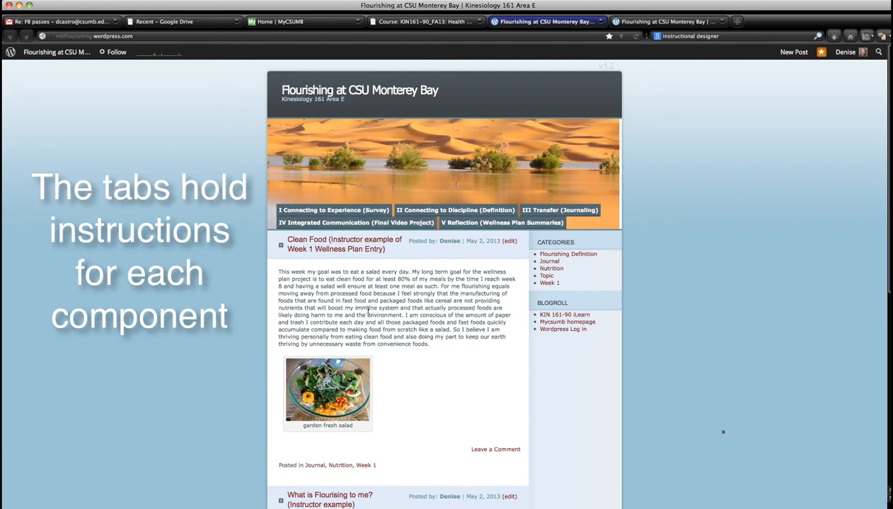
mouse_move(334, 210)
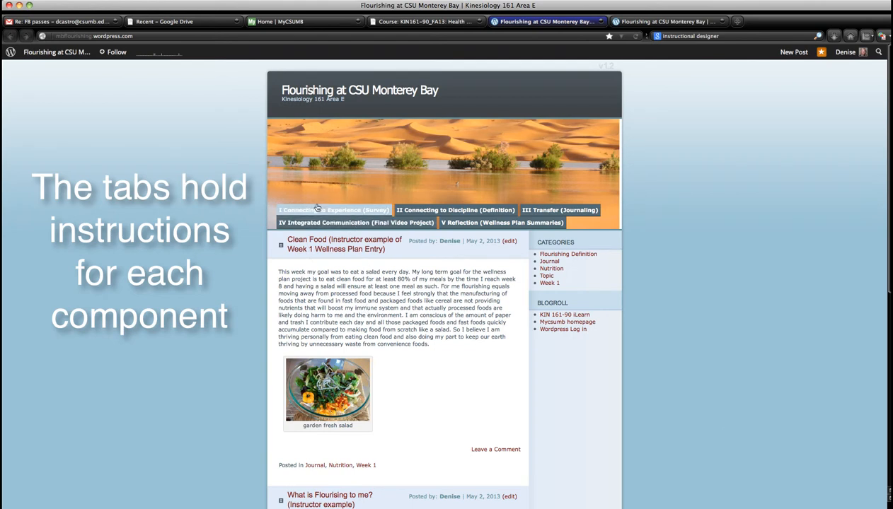
View the I Connecting to Experience (Survey) page, then the II Connecting to Discipline (Definition) page
left_click(334, 209)
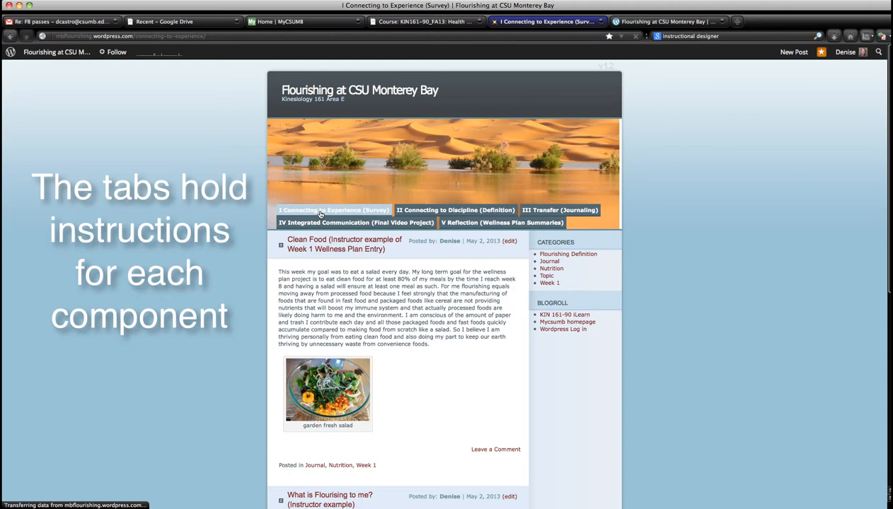
left_click(334, 209)
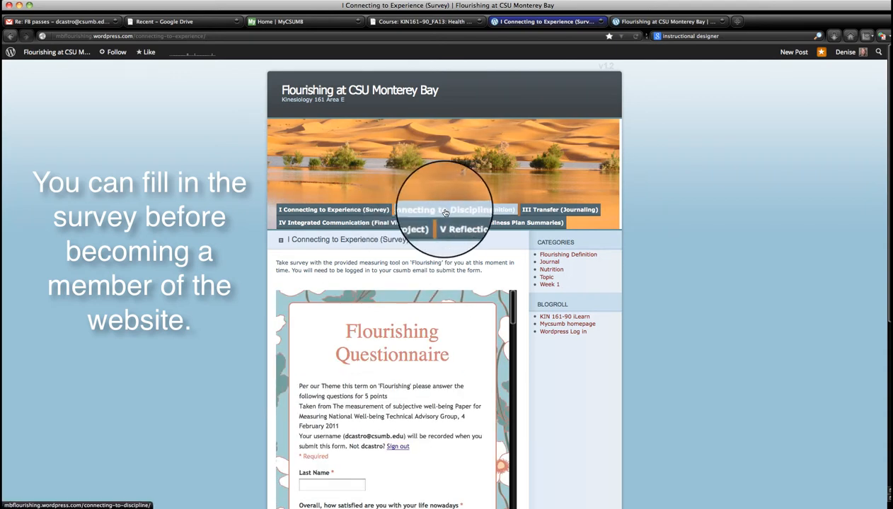
left_click(453, 209)
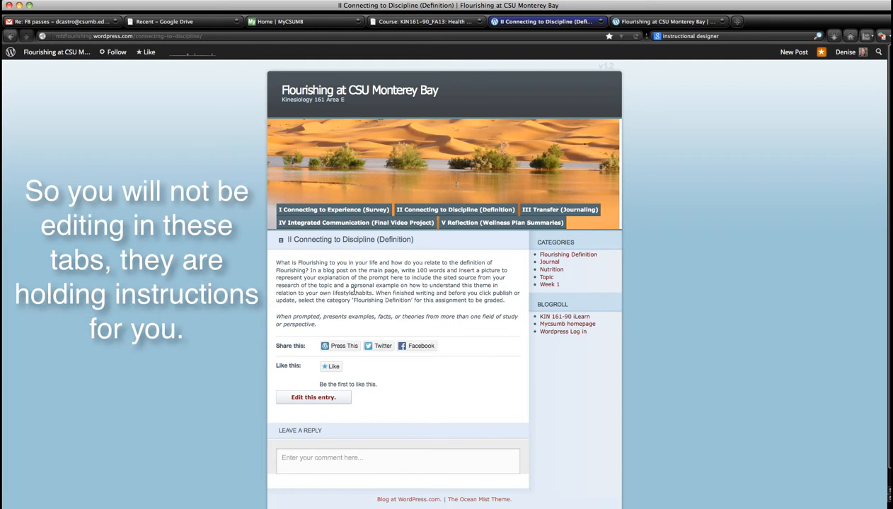
View the III Transfer (Journaling), V Reflection and IV Integrated Communication (Final Video Project) pages
left_click(559, 209)
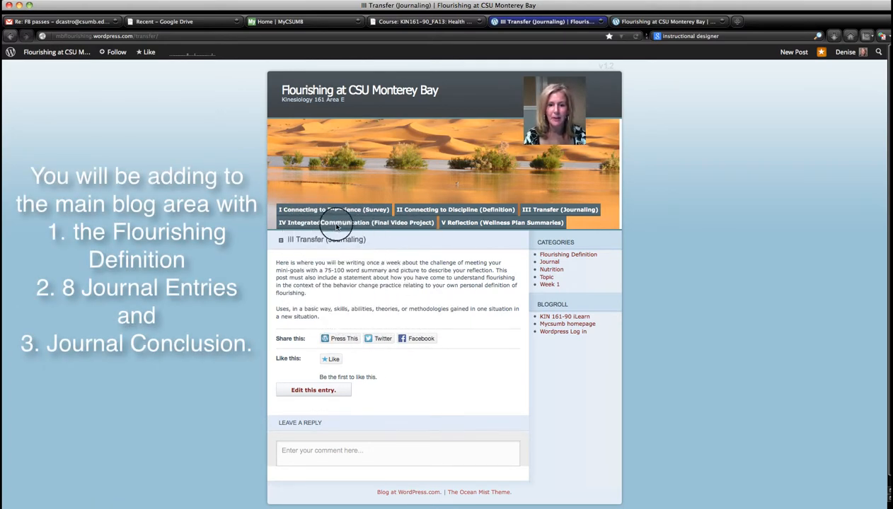
left_click(502, 222)
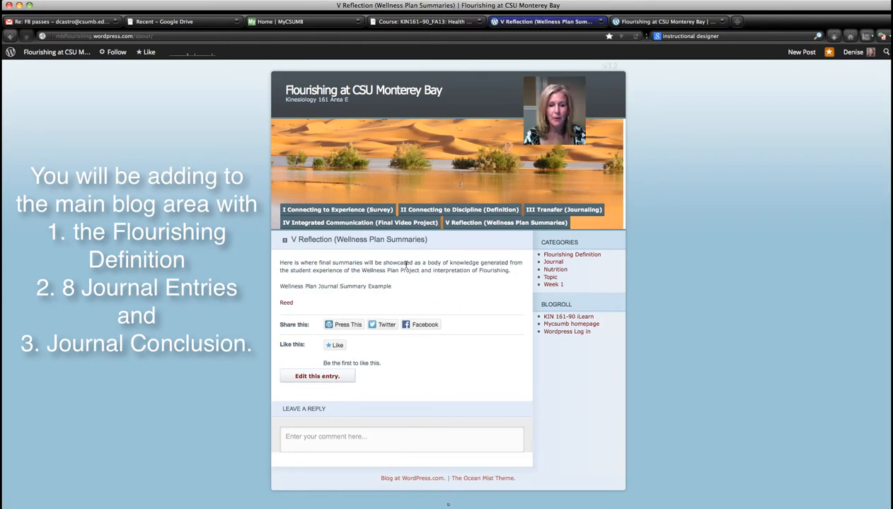
left_click(360, 223)
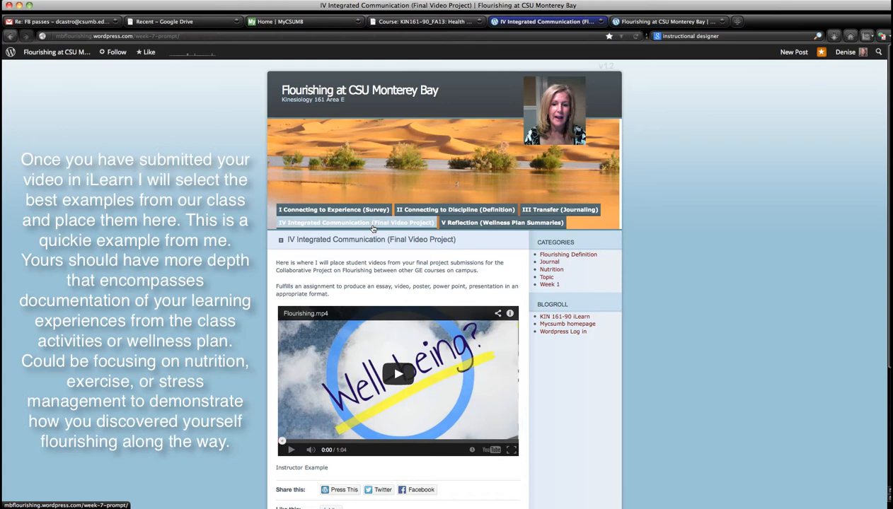
mouse_move(380, 296)
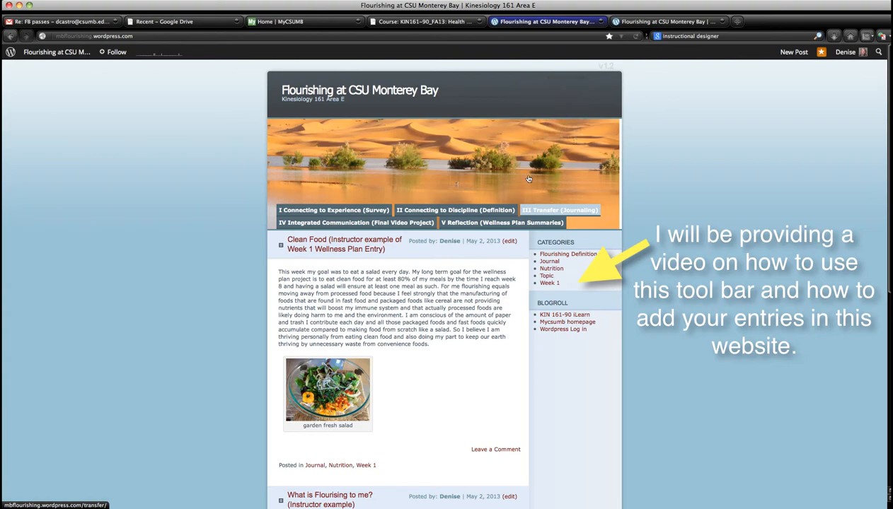
Switch to the iLearn Flourishing Instructions/Resources page and scroll through the First to Seventh steps
left_click(425, 21)
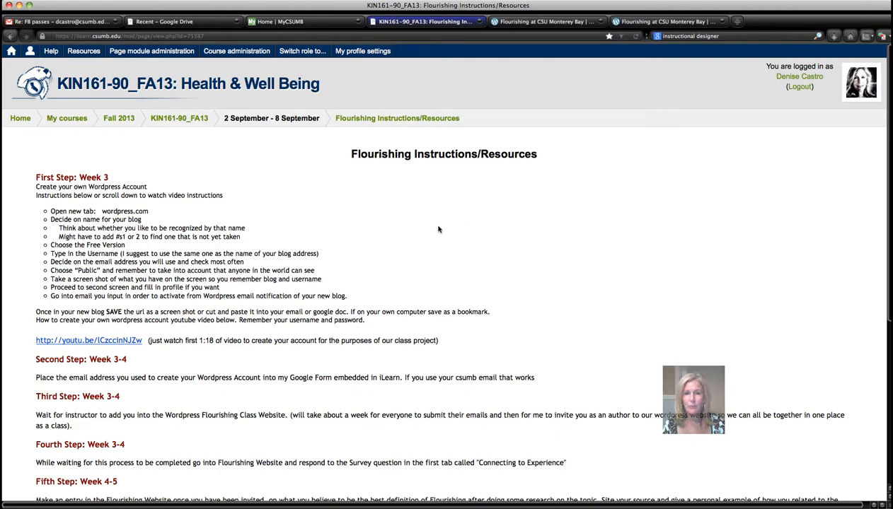
scroll("down", 3)
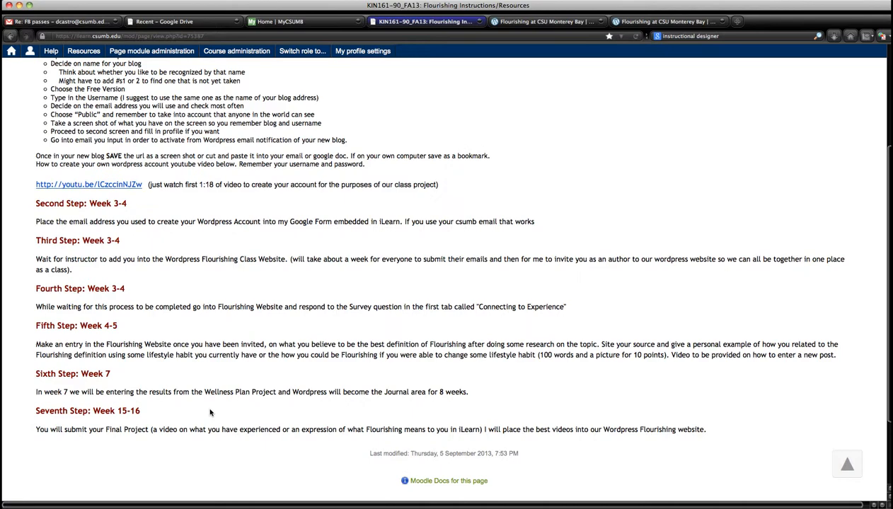
scroll("up", 3)
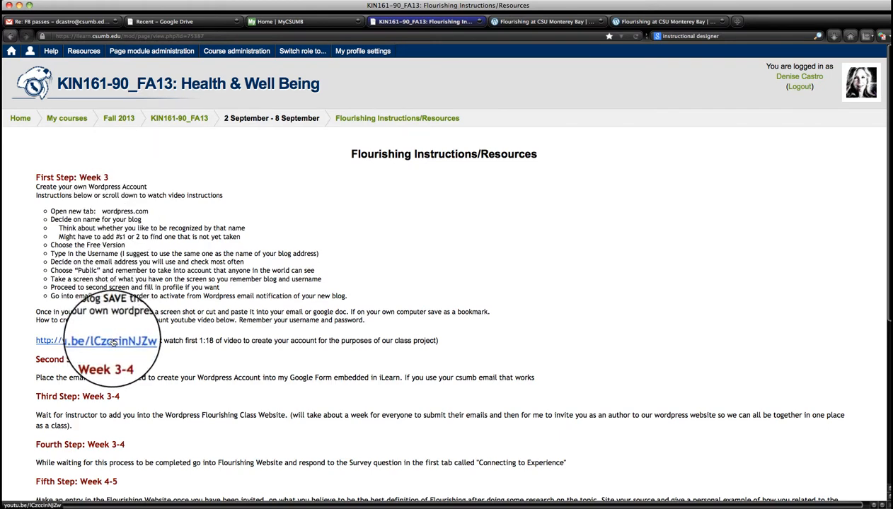
scroll("down", 3)
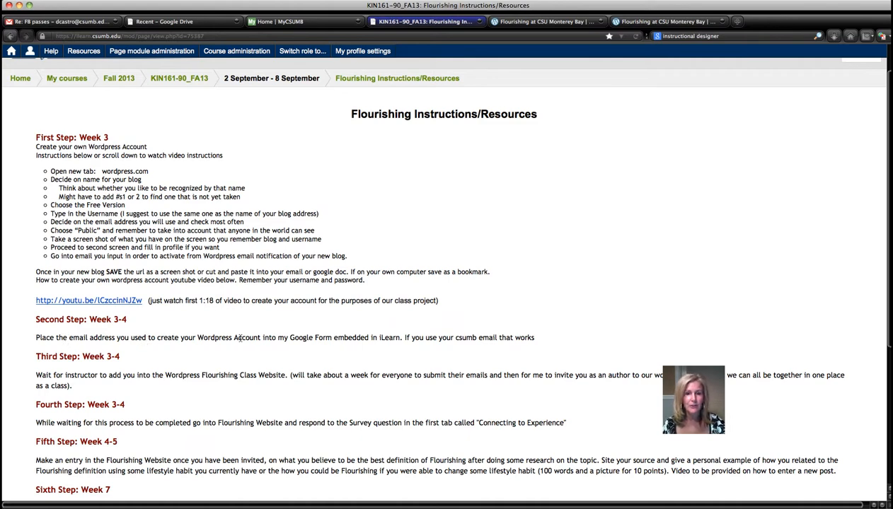
scroll("down", 3)
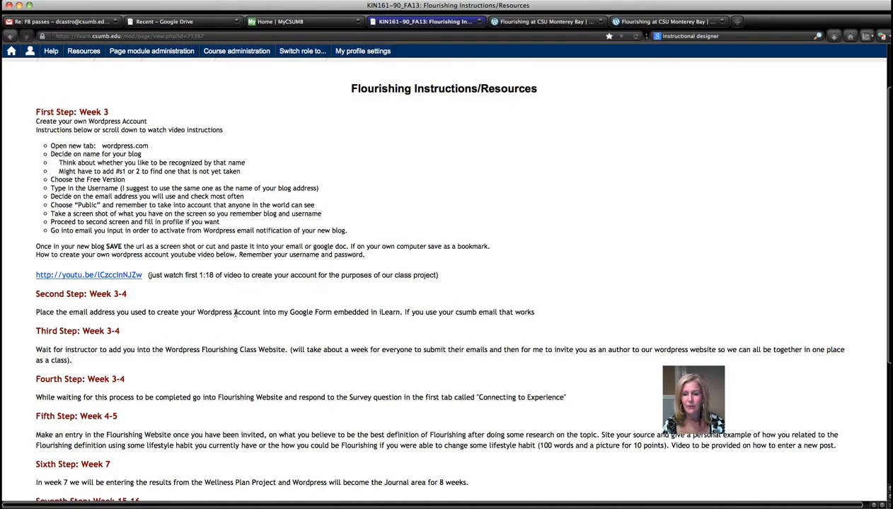
scroll("down", 3)
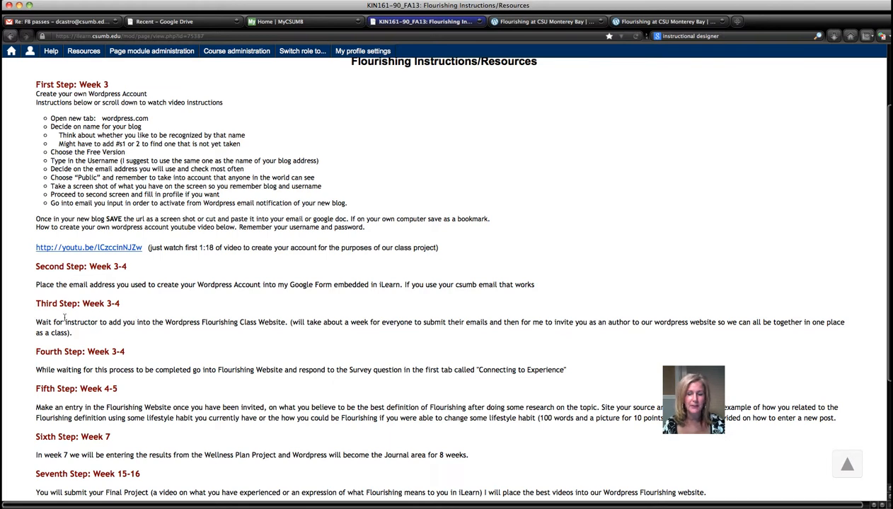
mouse_move(34, 320)
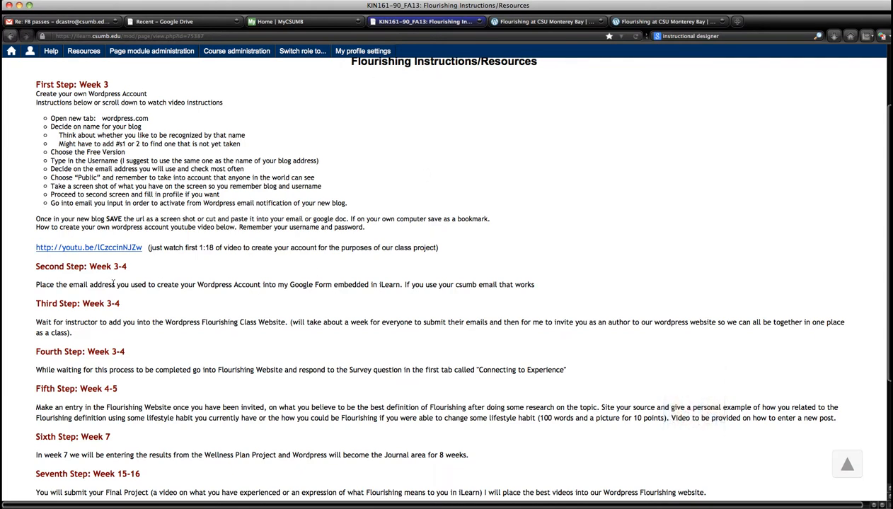
scroll("down", 3)
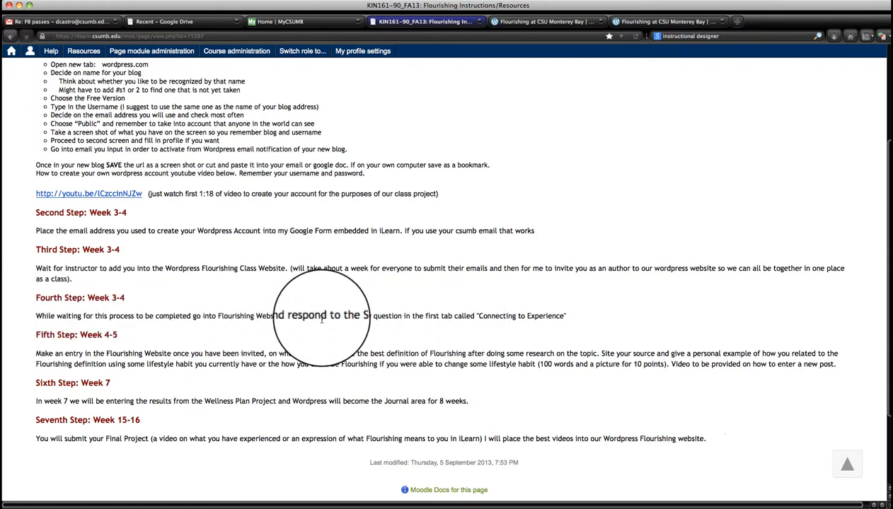
Return to the Flourishing blog's I Connecting to Experience (Survey) page, then back to the iLearn tab
left_click(545, 21)
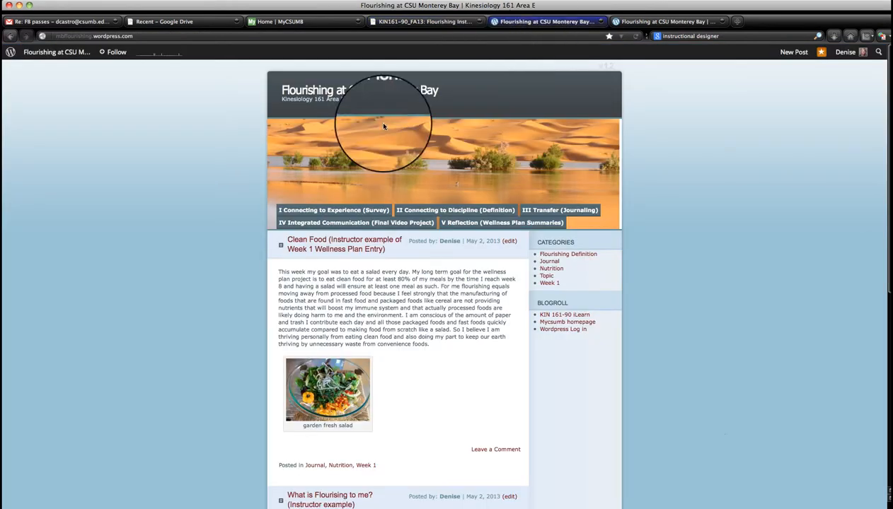
left_click(334, 210)
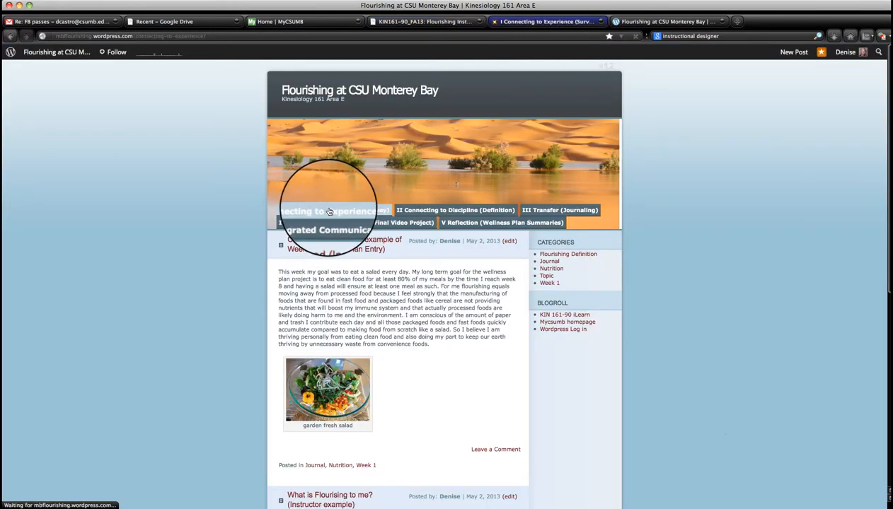
left_click(334, 210)
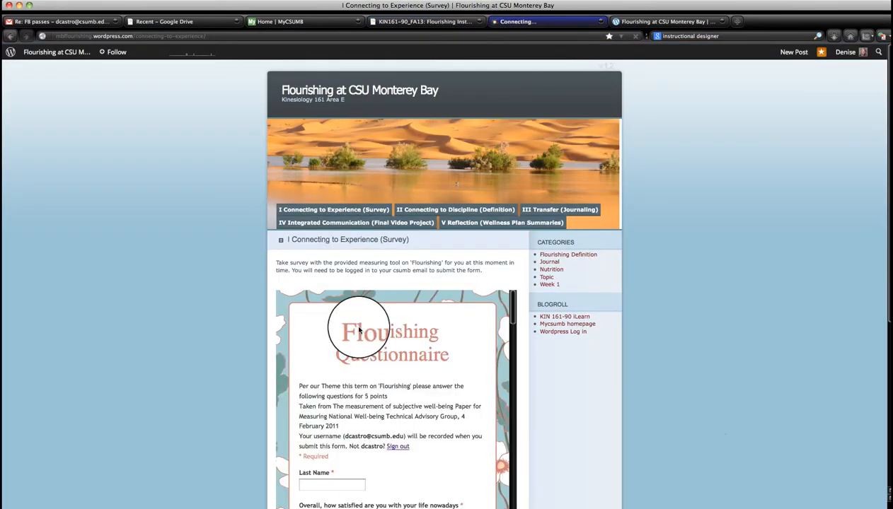
left_click(425, 22)
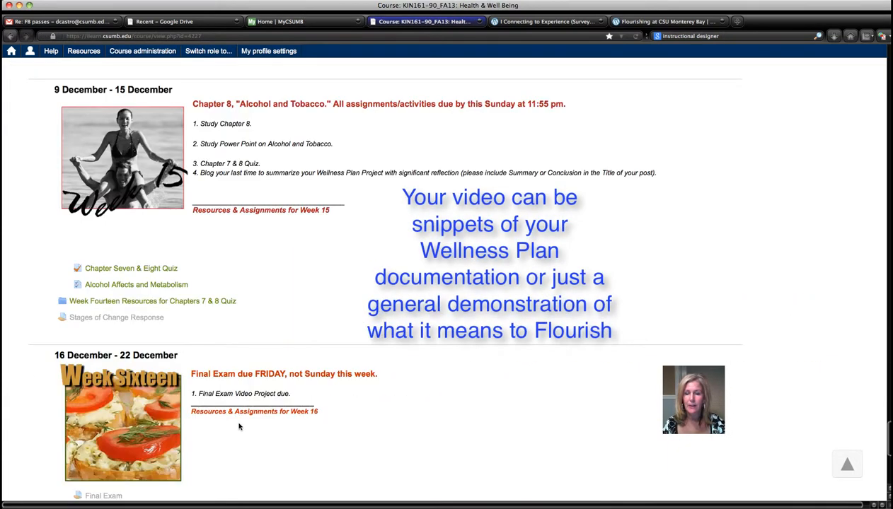
mouse_move(249, 430)
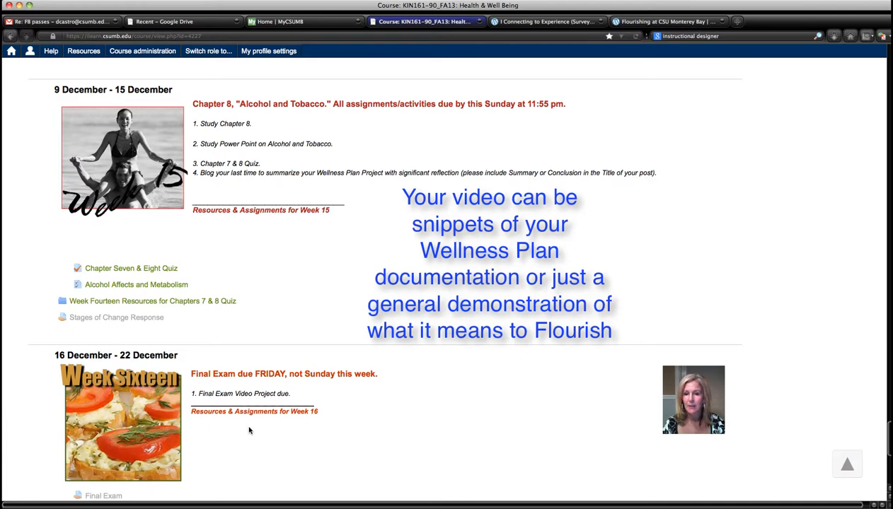